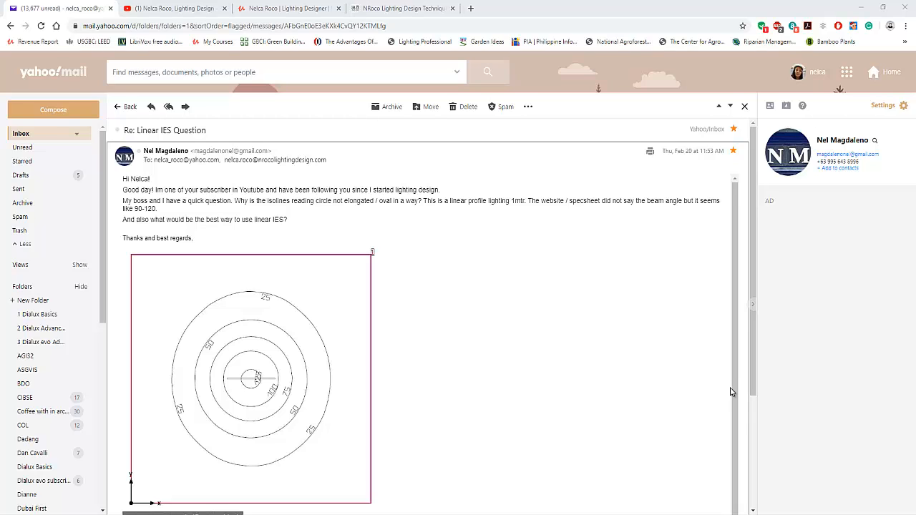
mouse_move(712, 406)
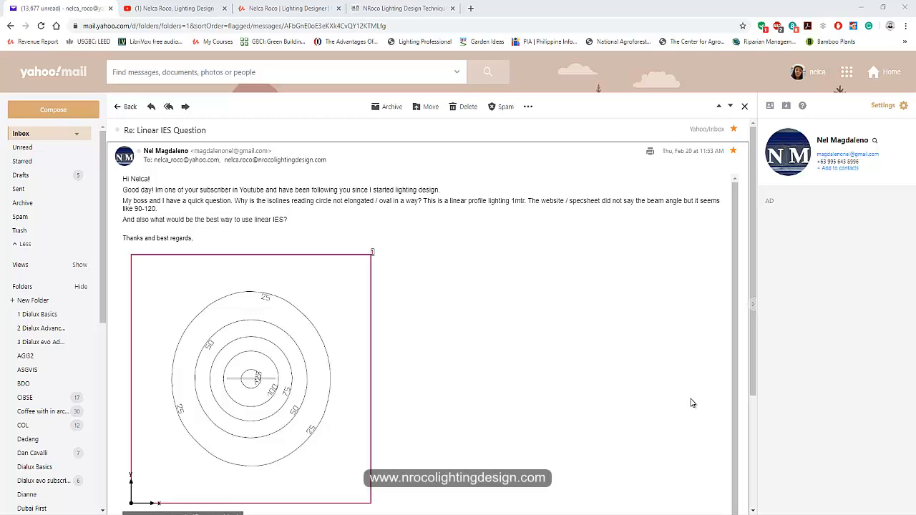
mouse_move(681, 393)
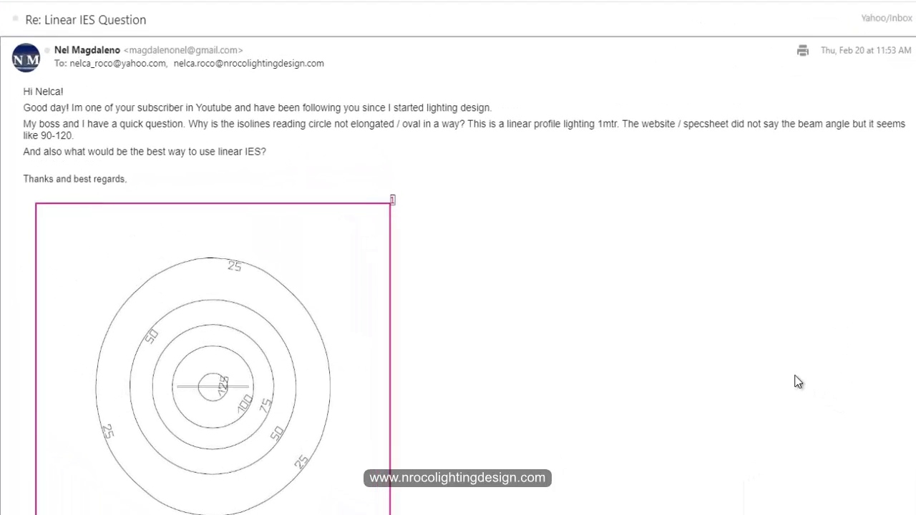
mouse_move(818, 381)
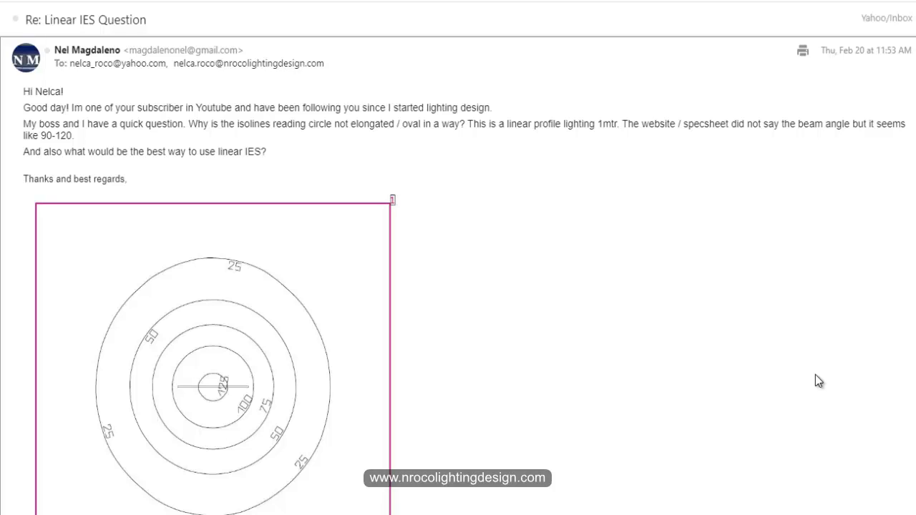
mouse_move(753, 406)
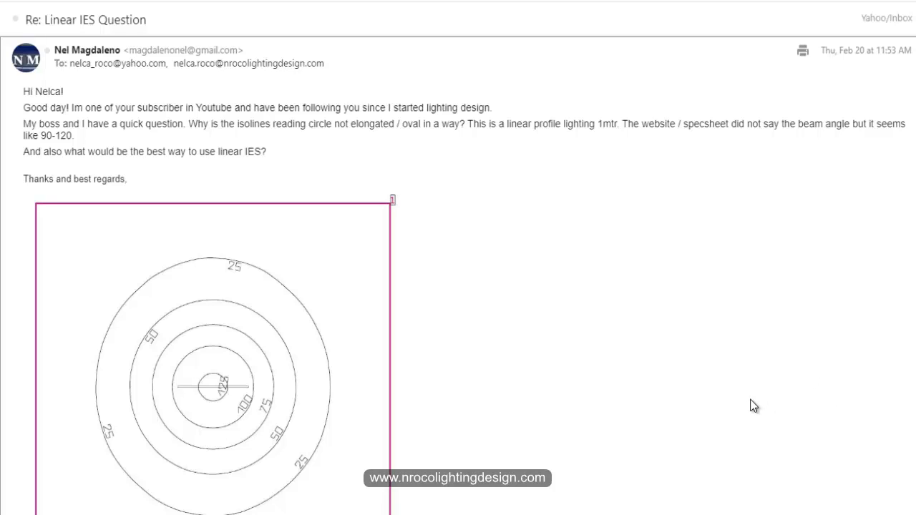
mouse_move(753, 418)
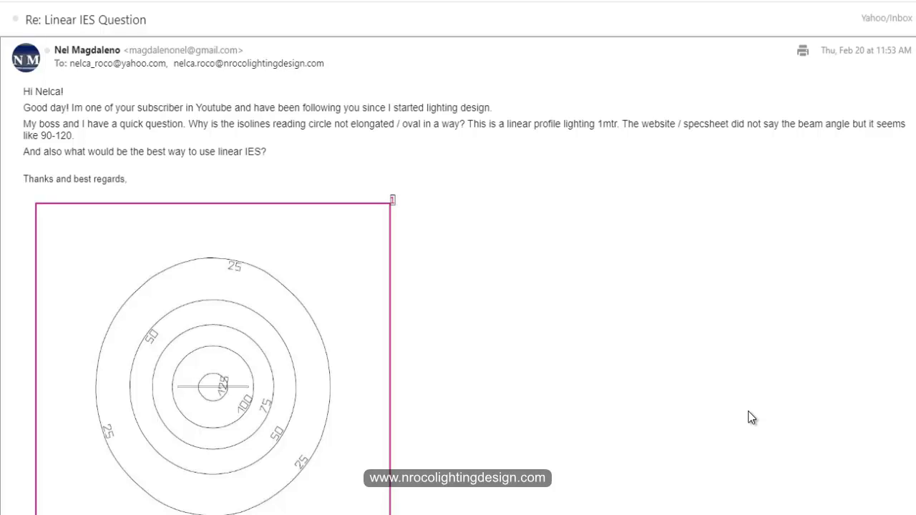
mouse_move(751, 424)
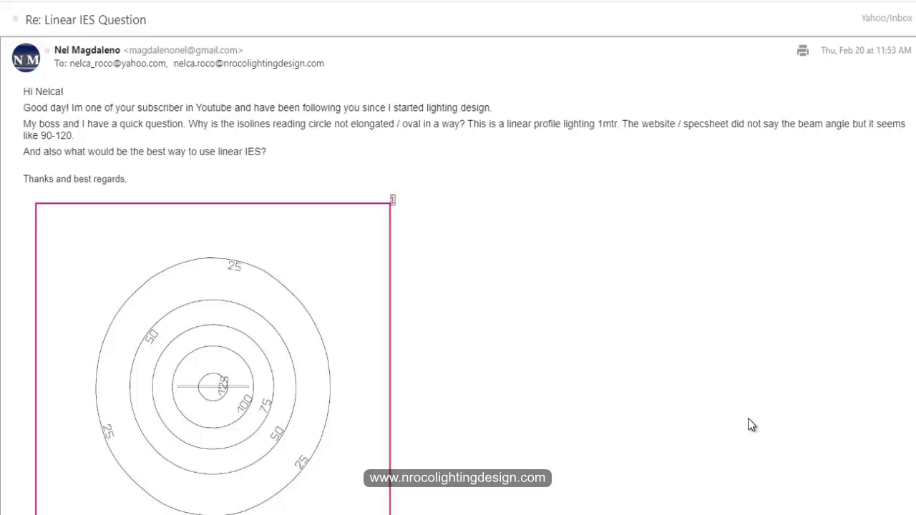
mouse_move(776, 400)
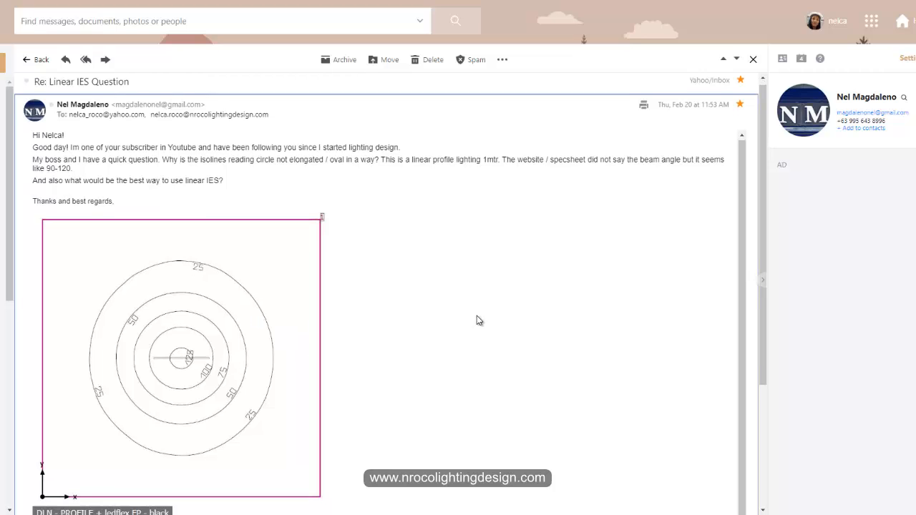
- Orbit the room to view the Thorn luminaire's elongated isolines from other angles
scroll(down, 3)
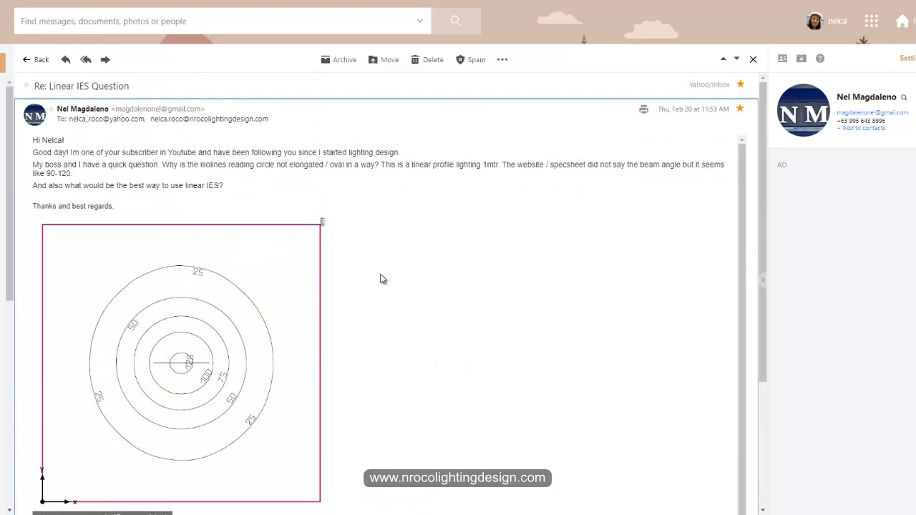
scroll(down, 3)
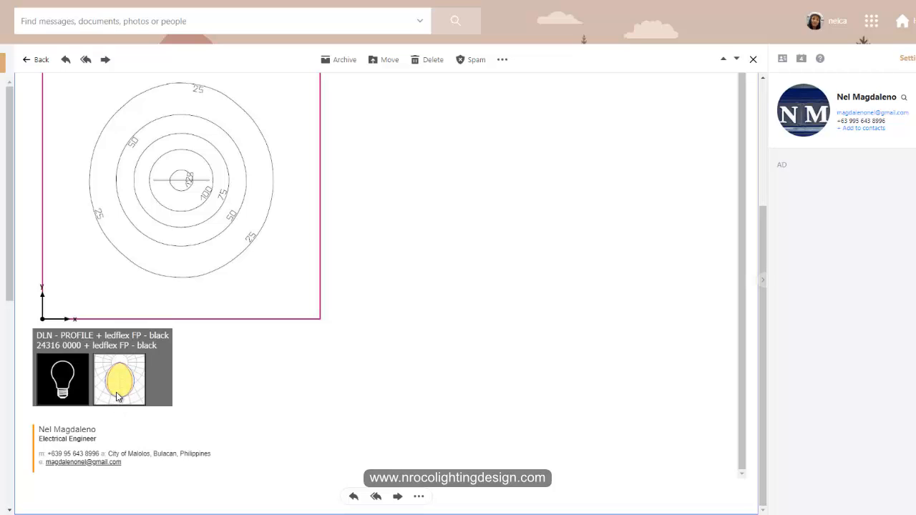
mouse_move(215, 395)
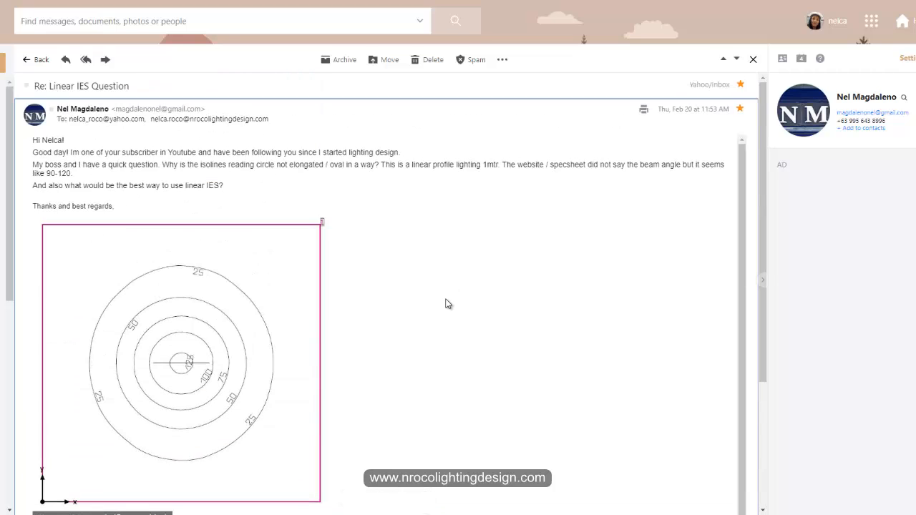
mouse_move(429, 398)
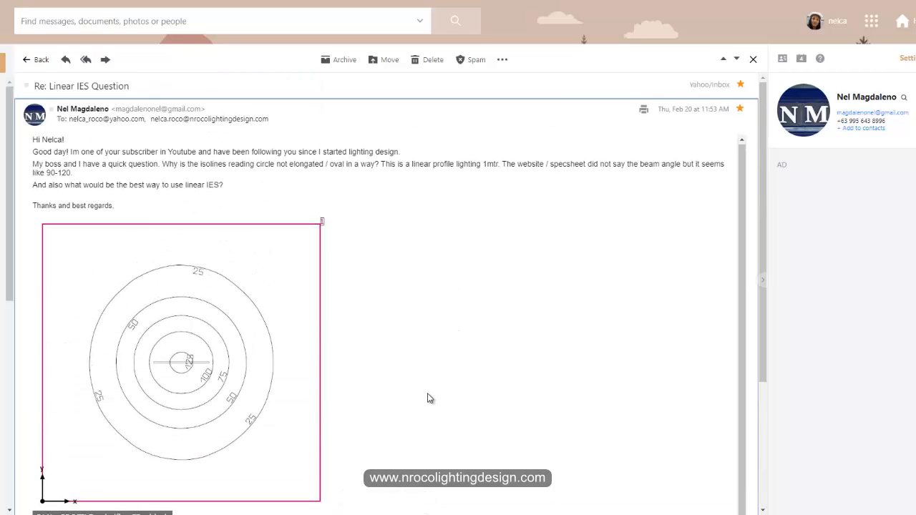
scroll(down, 3)
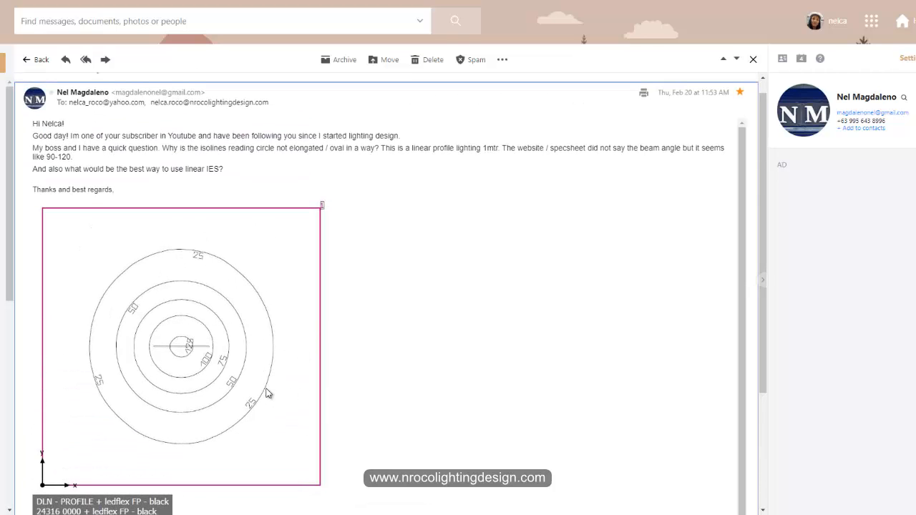
mouse_move(200, 351)
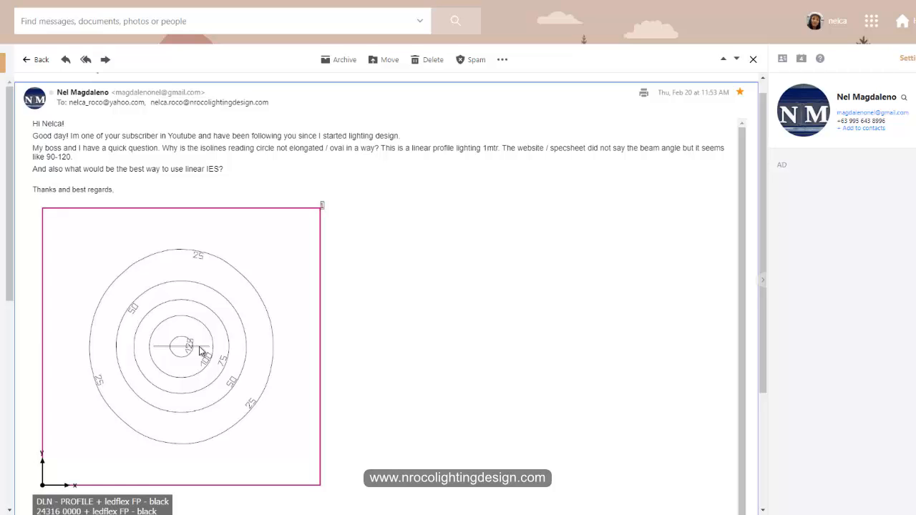
mouse_move(430, 372)
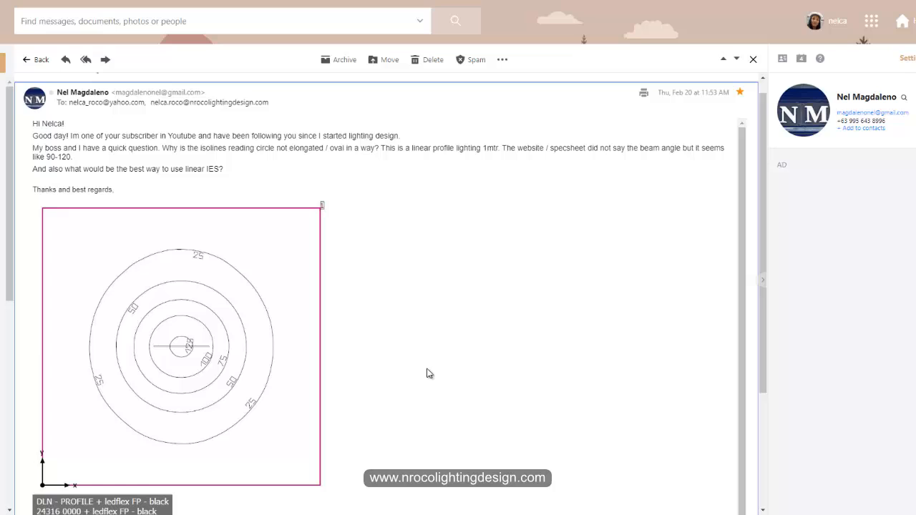
mouse_move(464, 402)
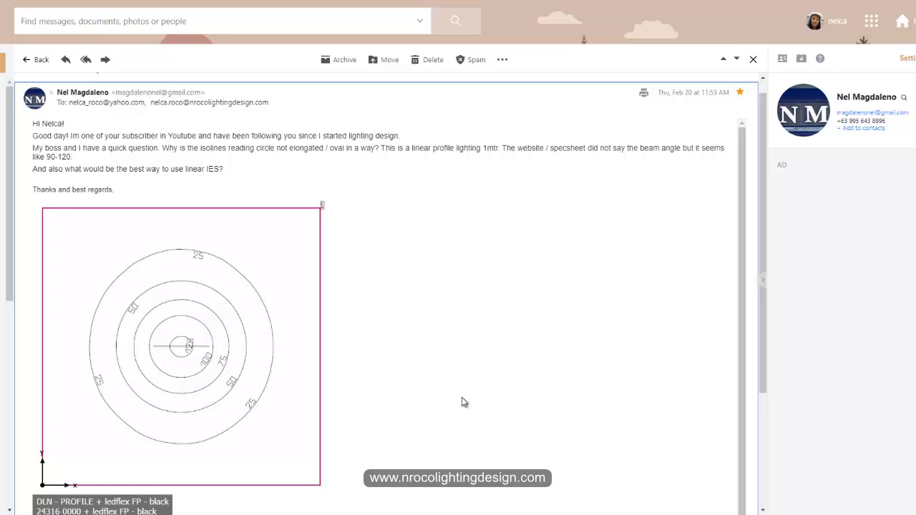
mouse_move(478, 371)
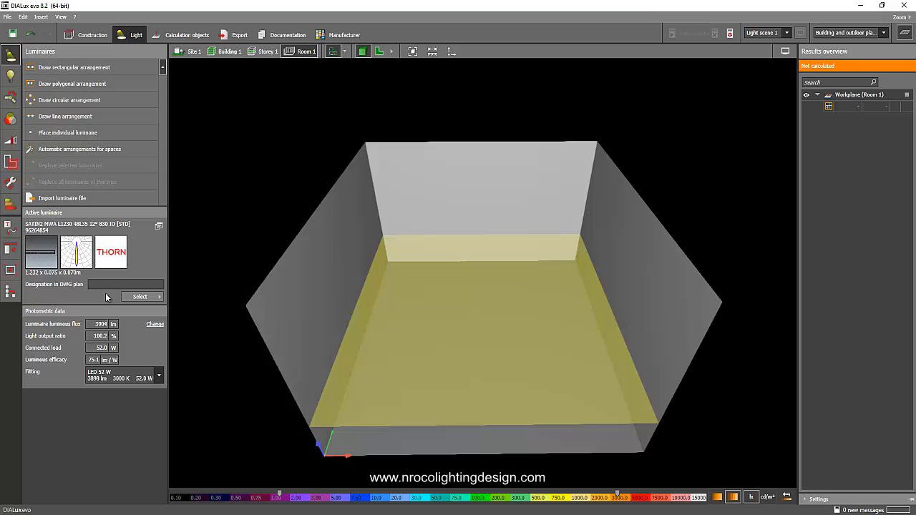
mouse_move(189, 194)
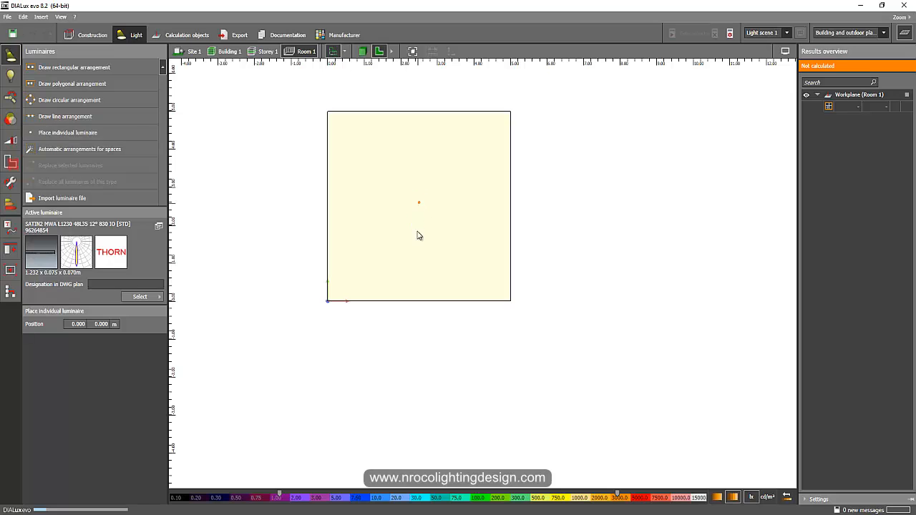
mouse_move(361, 81)
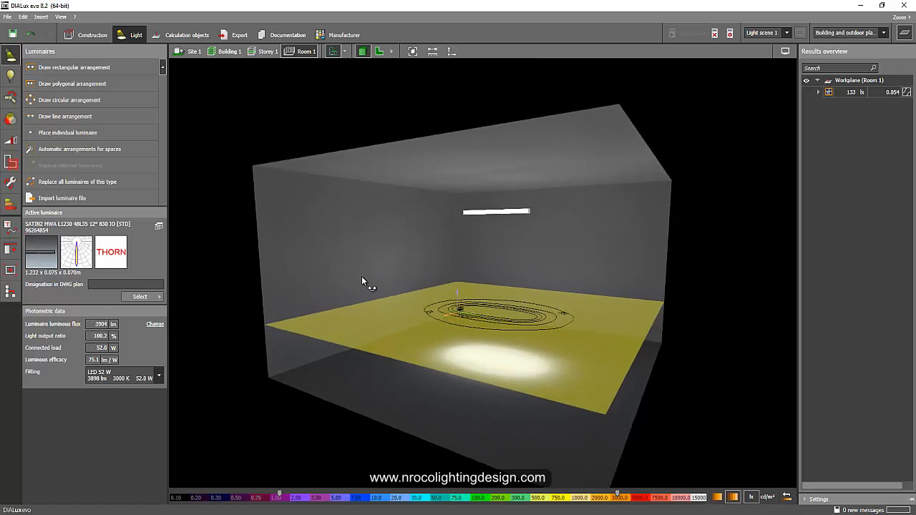
drag(360, 279, 399, 293)
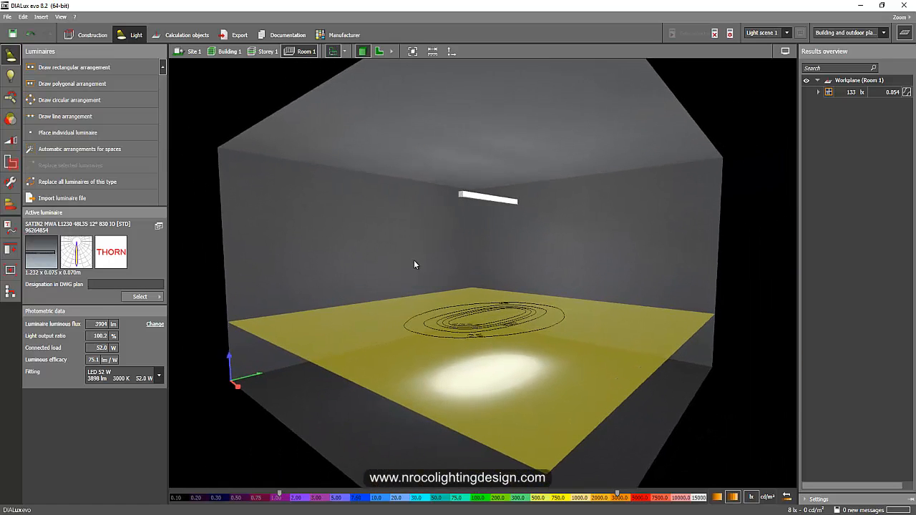
drag(415, 265, 321, 229)
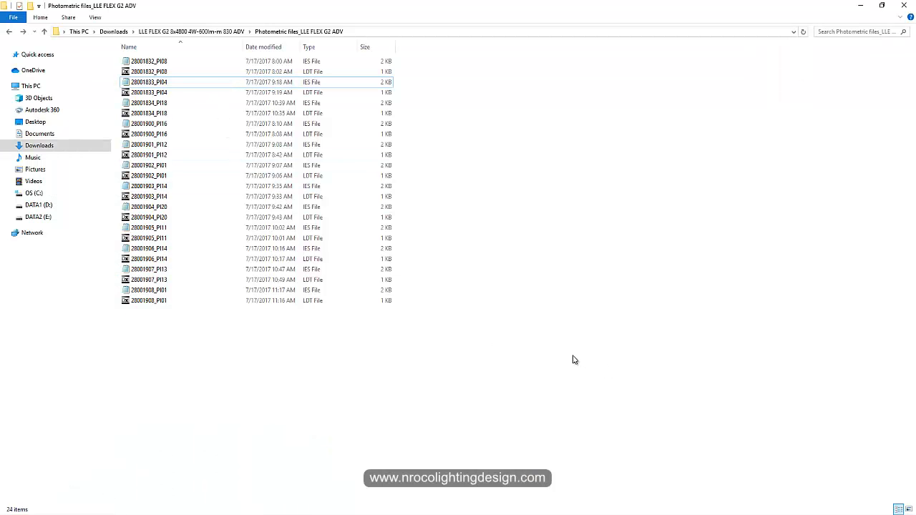
mouse_move(501, 422)
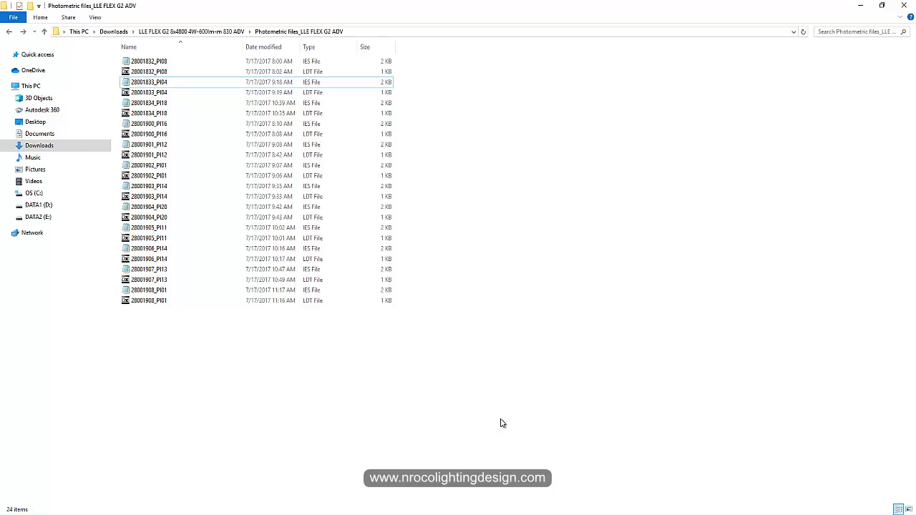
mouse_move(514, 427)
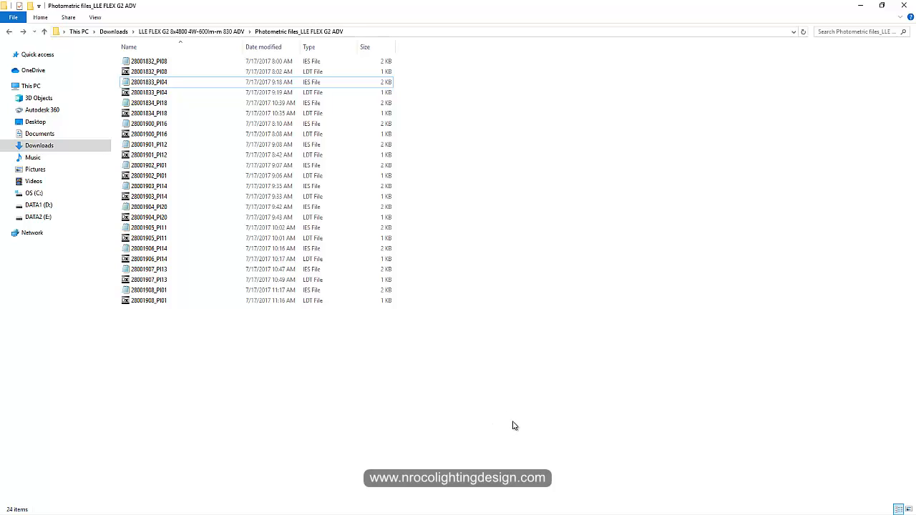
mouse_move(518, 436)
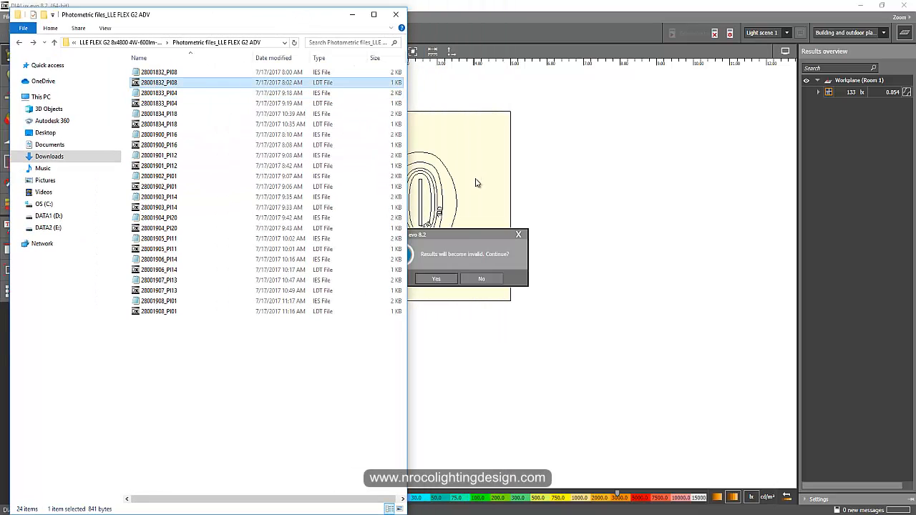
- Confirm Yes on the invalid-results warning and orbit around the Thorn luminaire's floor light pool
click(435, 278)
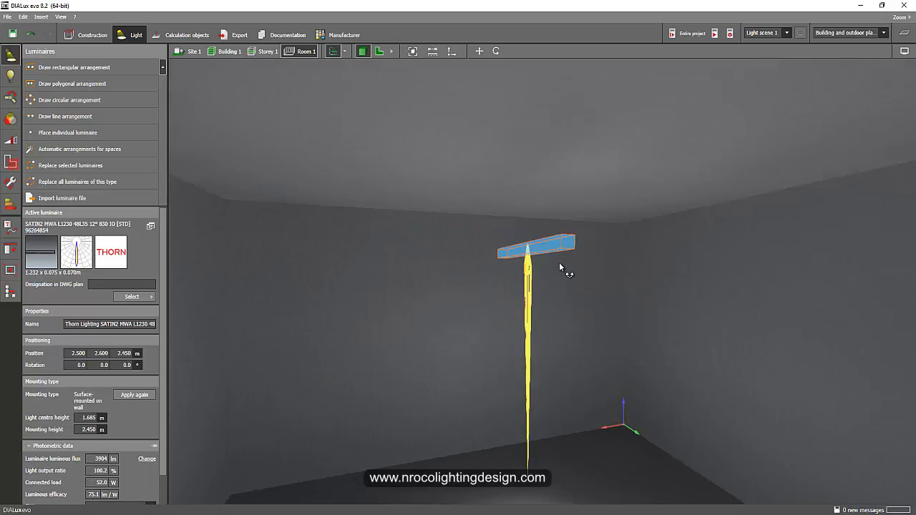
drag(561, 267, 583, 326)
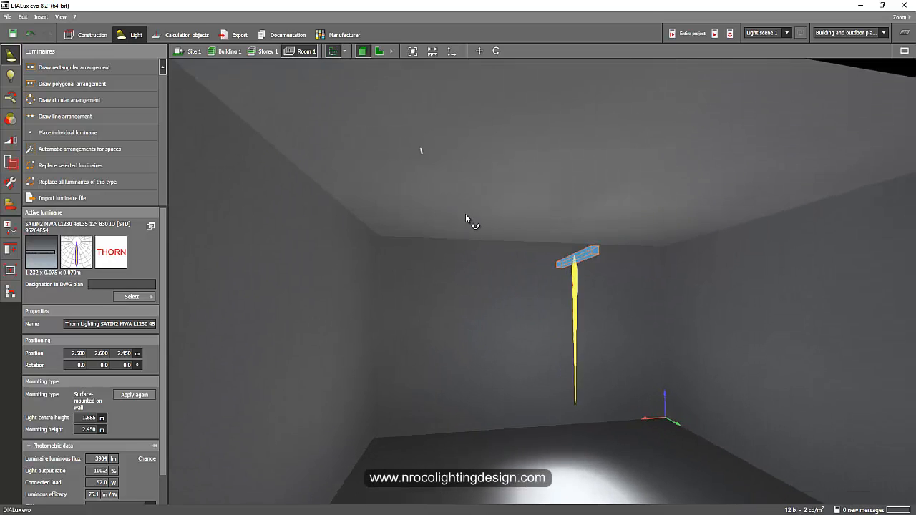
drag(469, 220, 604, 438)
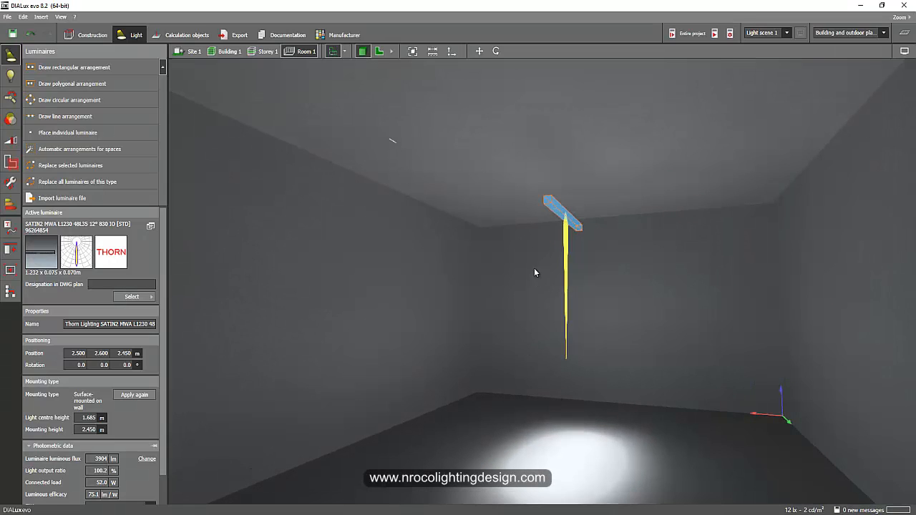
drag(532, 272, 412, 140)
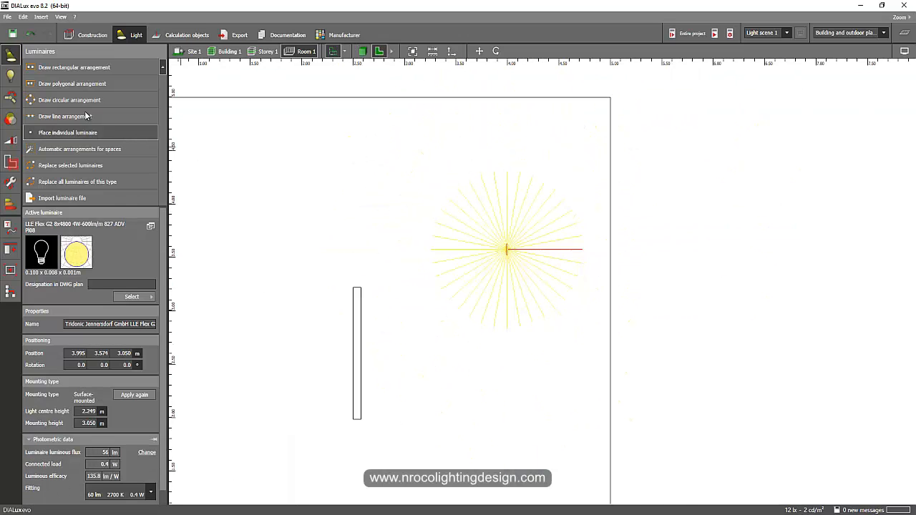
- Draw a line arrangement of ten Tridonic LED luminaires across the ceiling and finish it
click(66, 116)
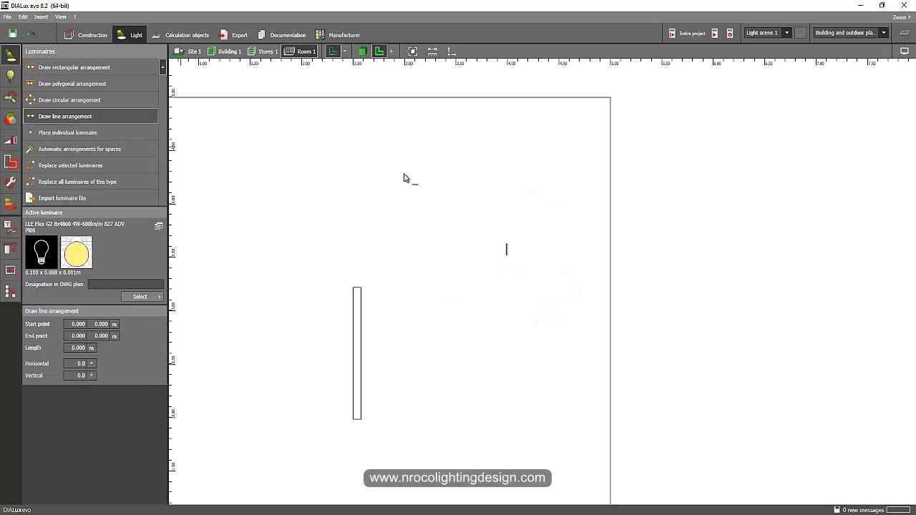
drag(395, 156, 395, 275)
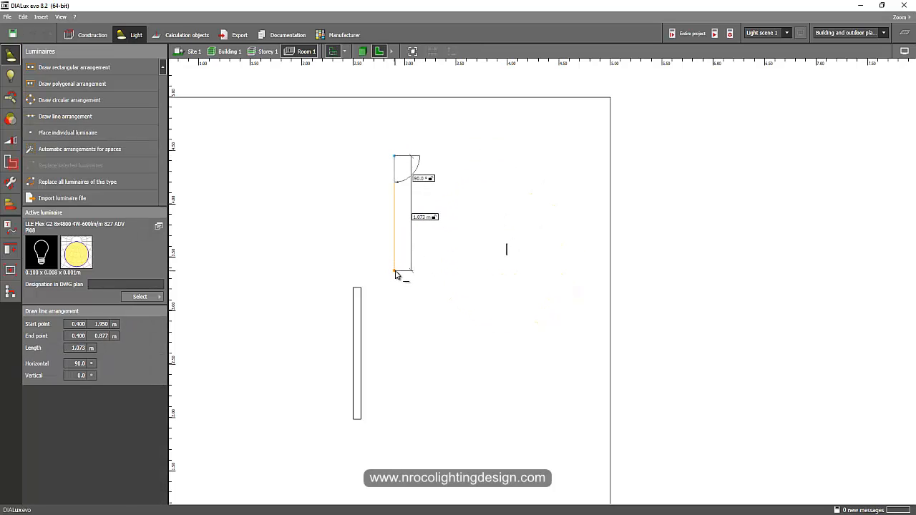
click(397, 275)
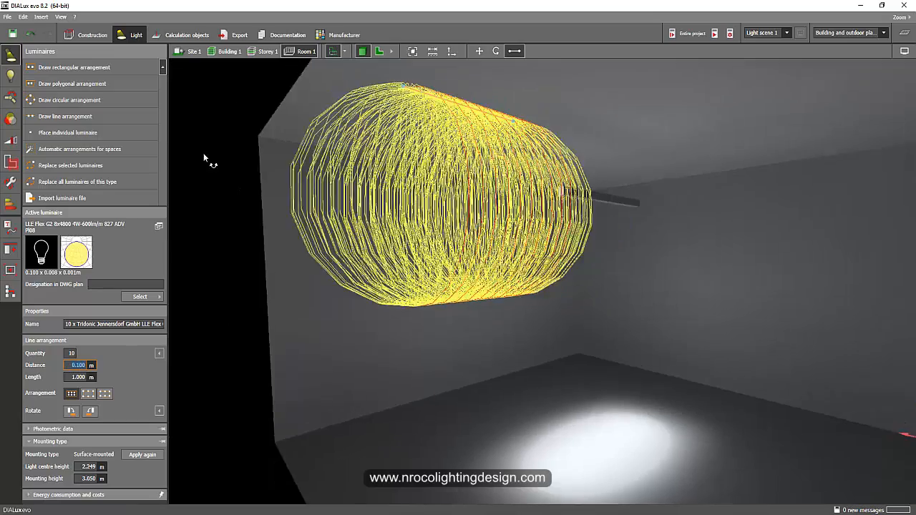
drag(203, 157, 403, 274)
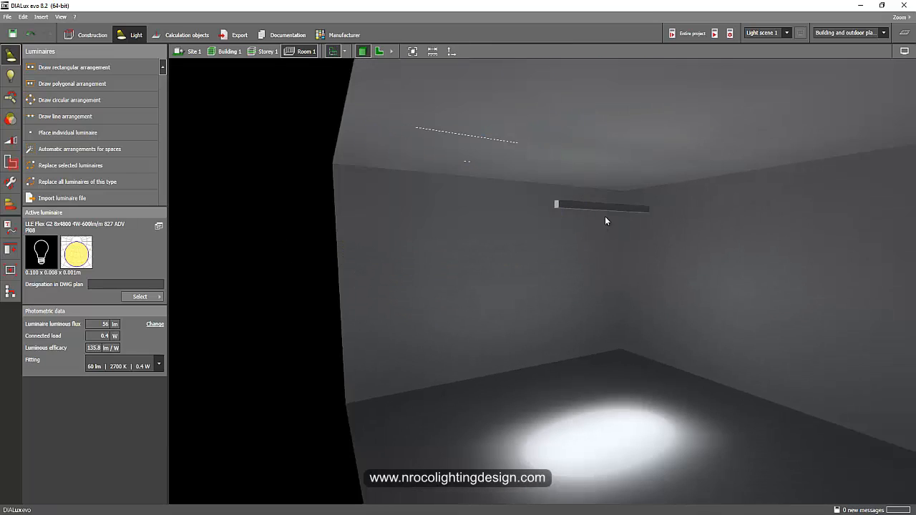
right_click(601, 206)
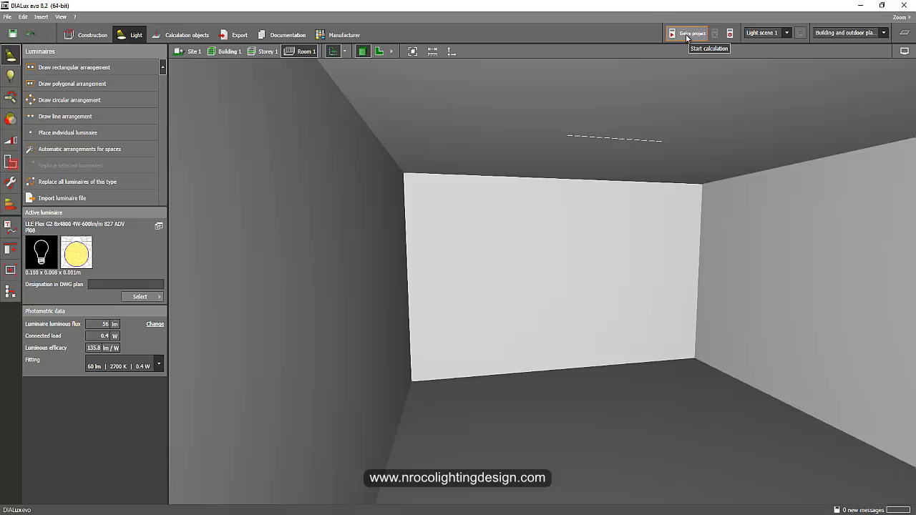
- Start the calculation and orbit down onto the LED row's round workplane isolines
click(686, 33)
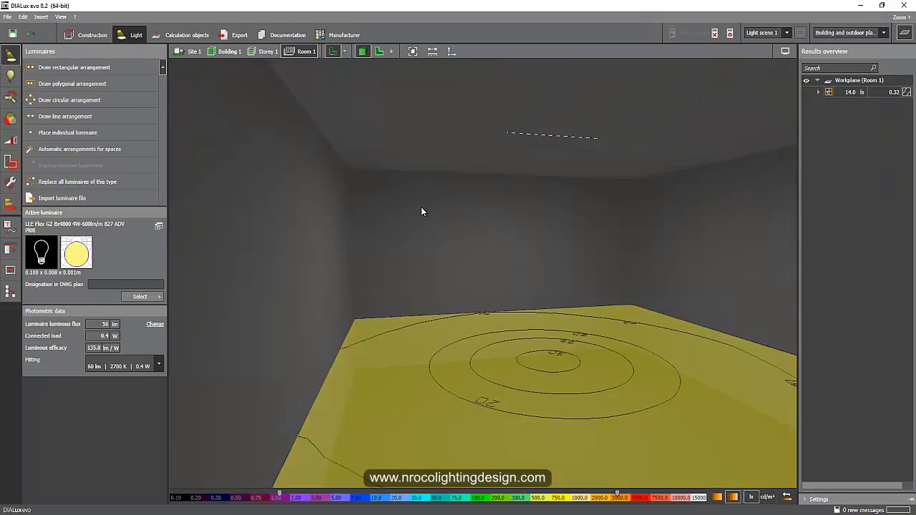
drag(422, 212, 451, 356)
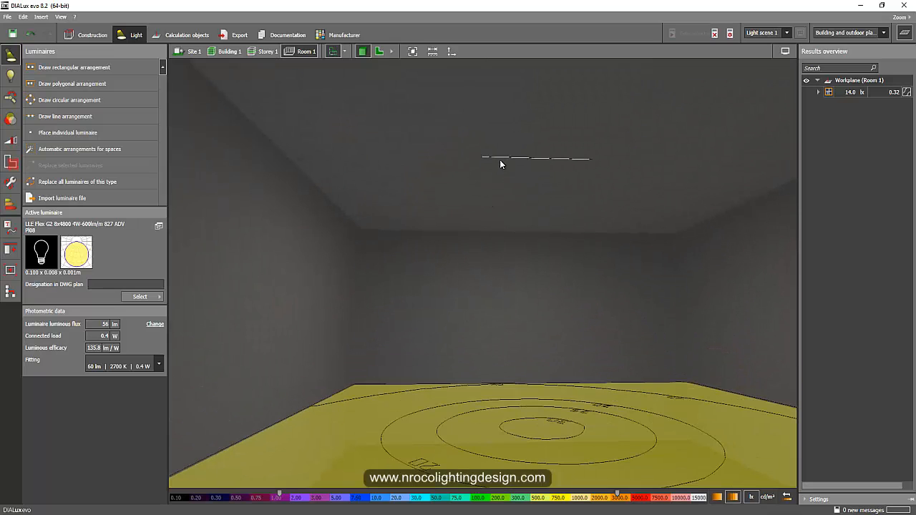
drag(501, 165, 460, 175)
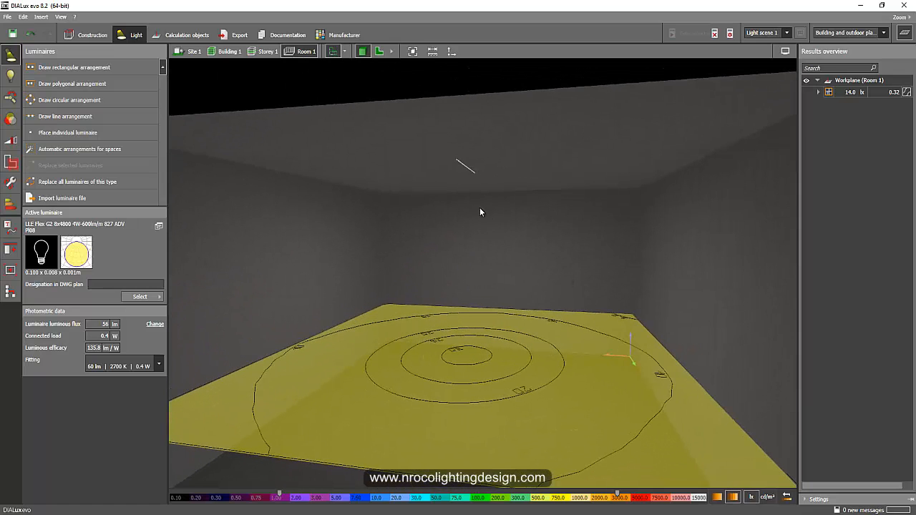
drag(481, 212, 452, 171)
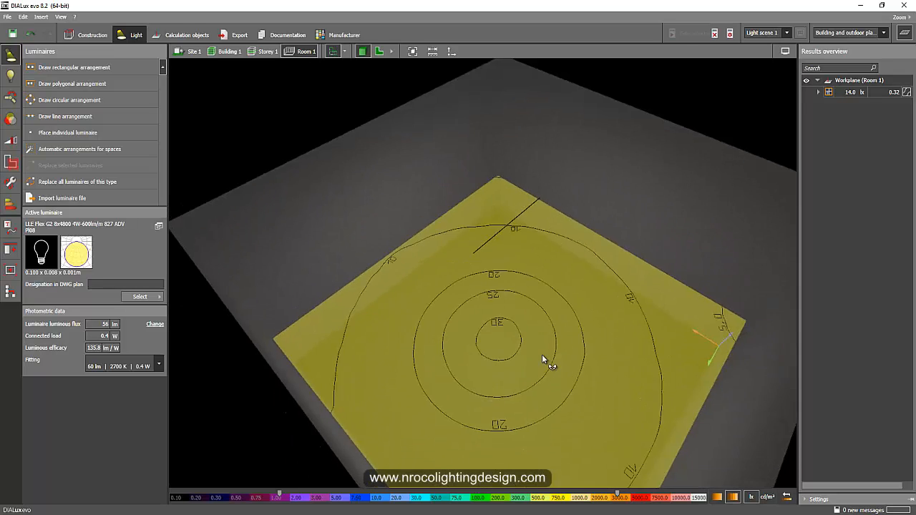
drag(544, 358, 513, 304)
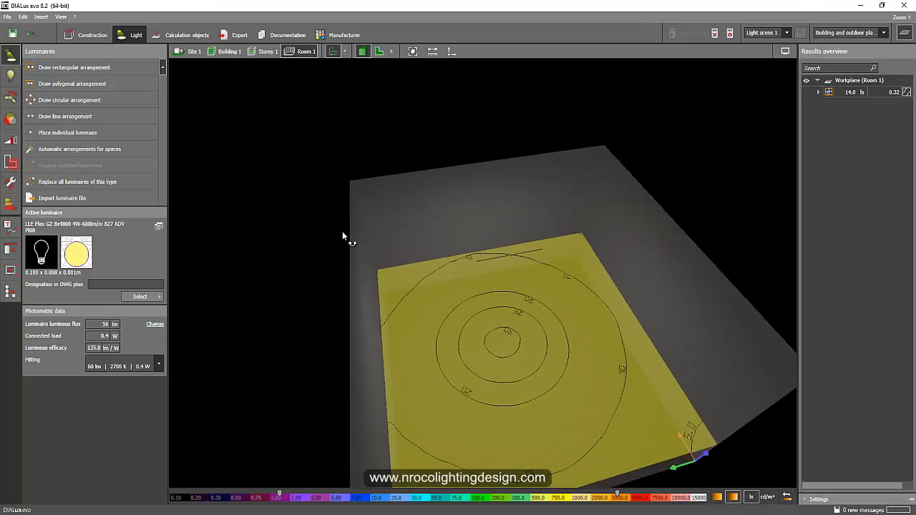
drag(344, 236, 449, 336)
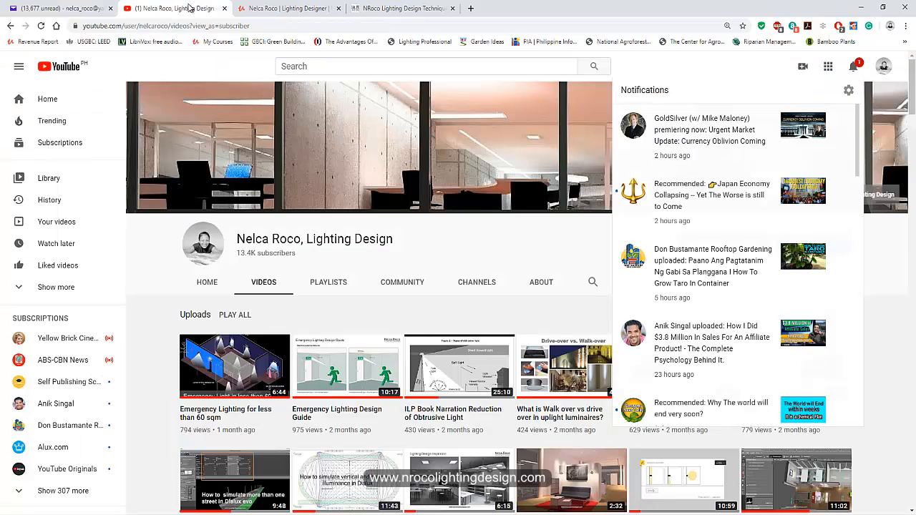
- Dismiss YouTube notifications, visit the designer's website tab and scroll through her Udemy courses
click(827, 66)
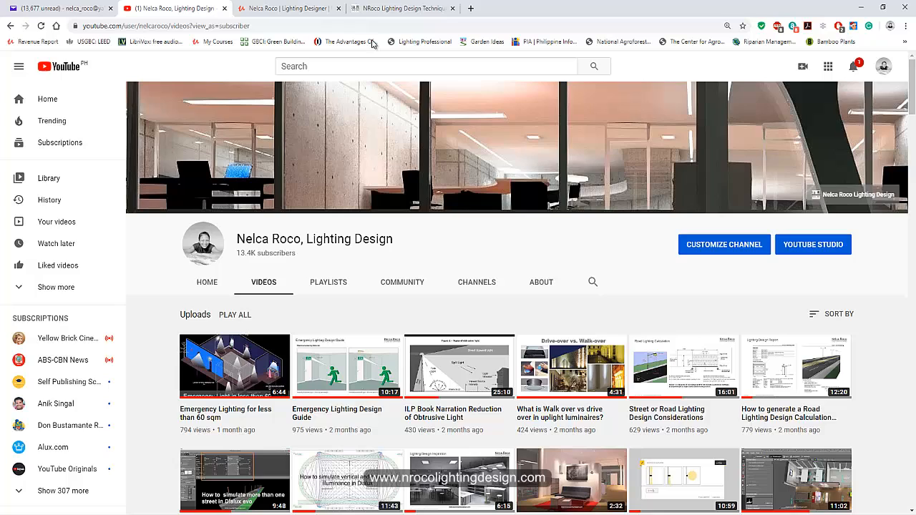
click(400, 8)
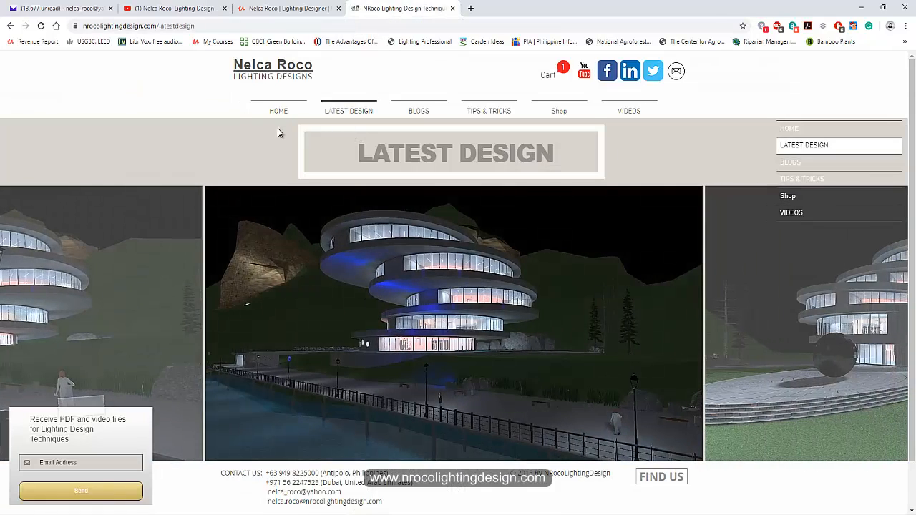
mouse_move(170, 111)
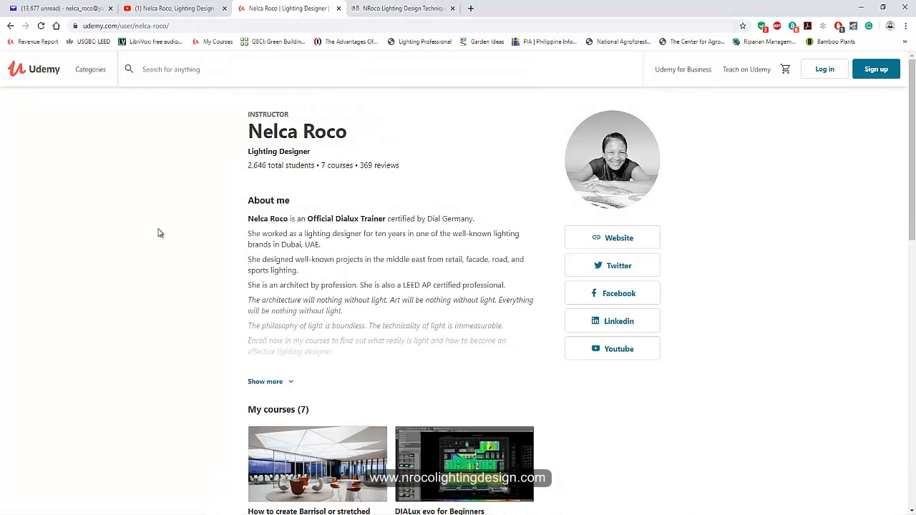
scroll(down, 3)
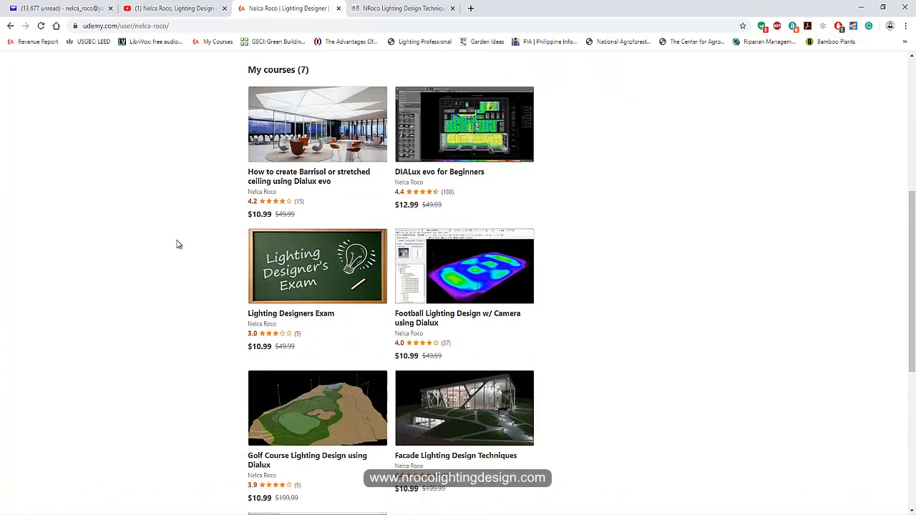
scroll(down, 3)
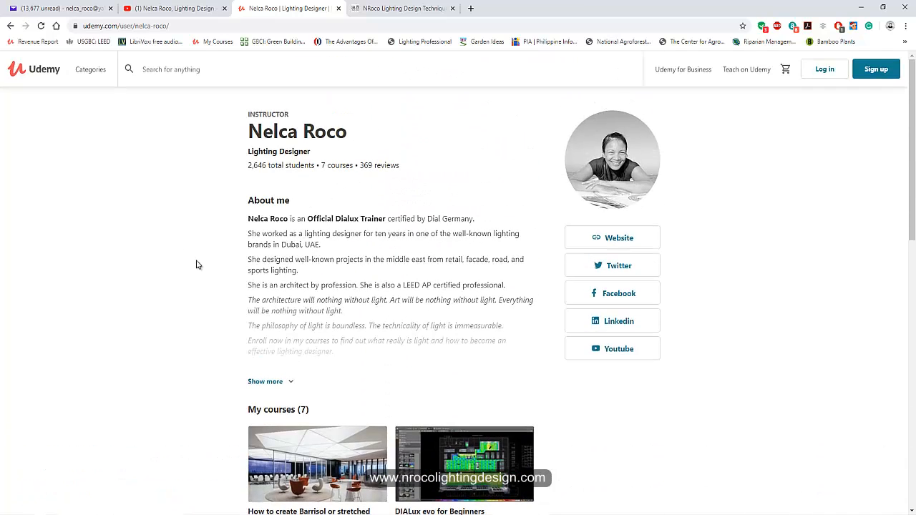
scroll(down, 3)
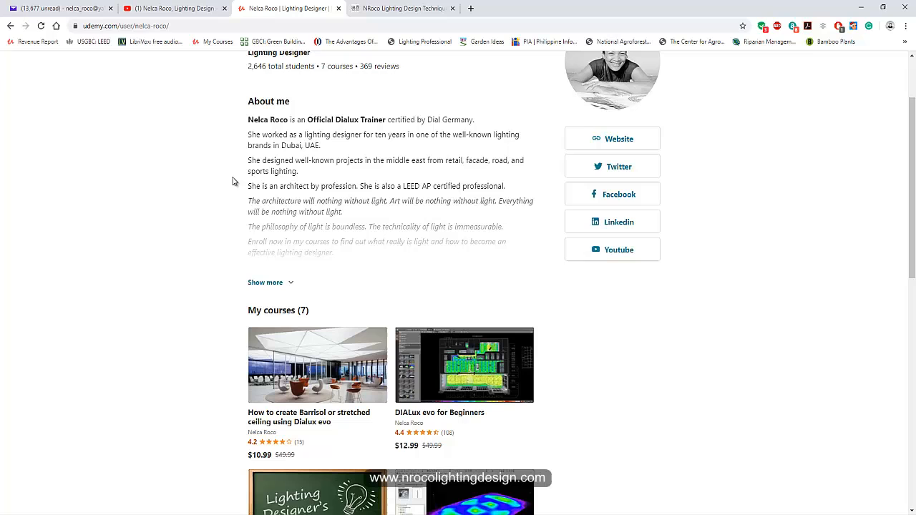